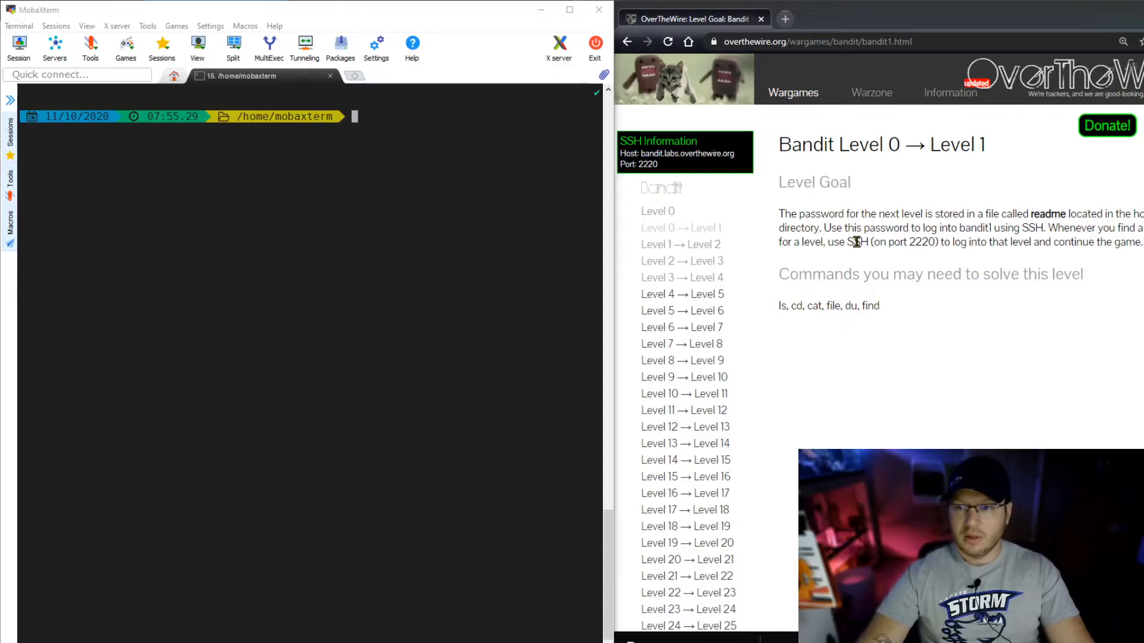
pyautogui.click(657, 211)
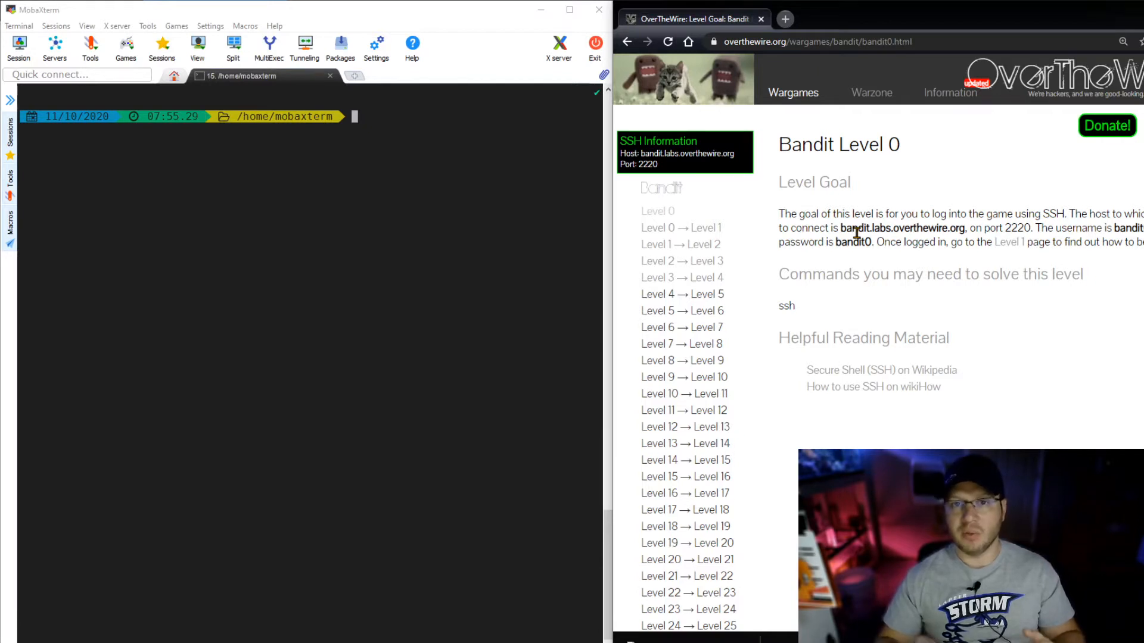
pyautogui.click(680, 228)
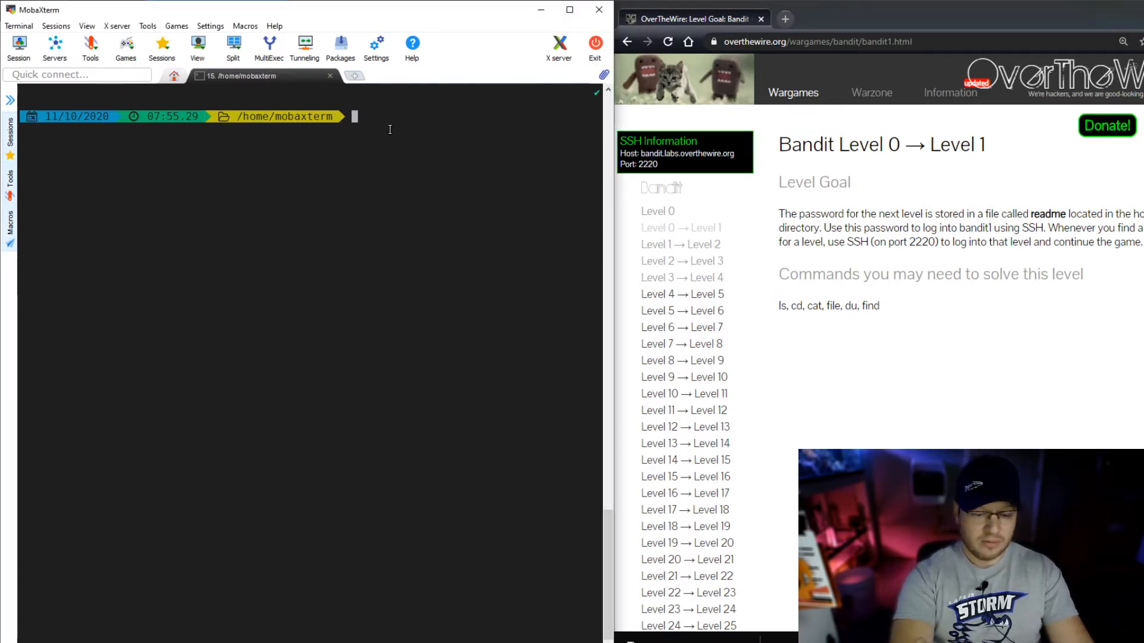
pyautogui.write('ssh ba')
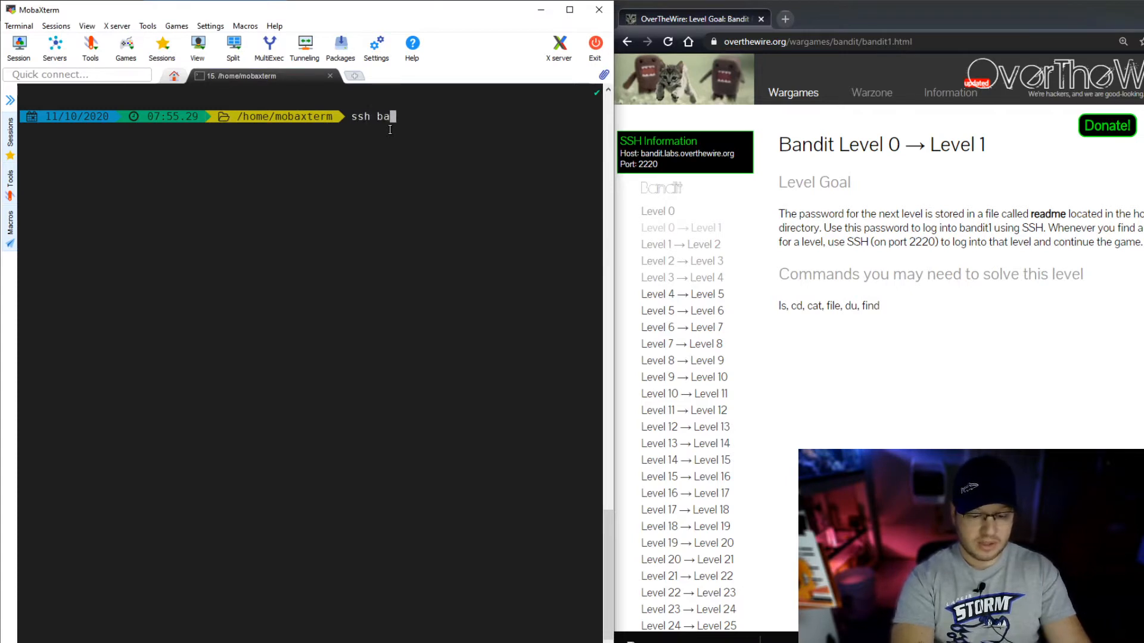
pyautogui.write('ndit0@')
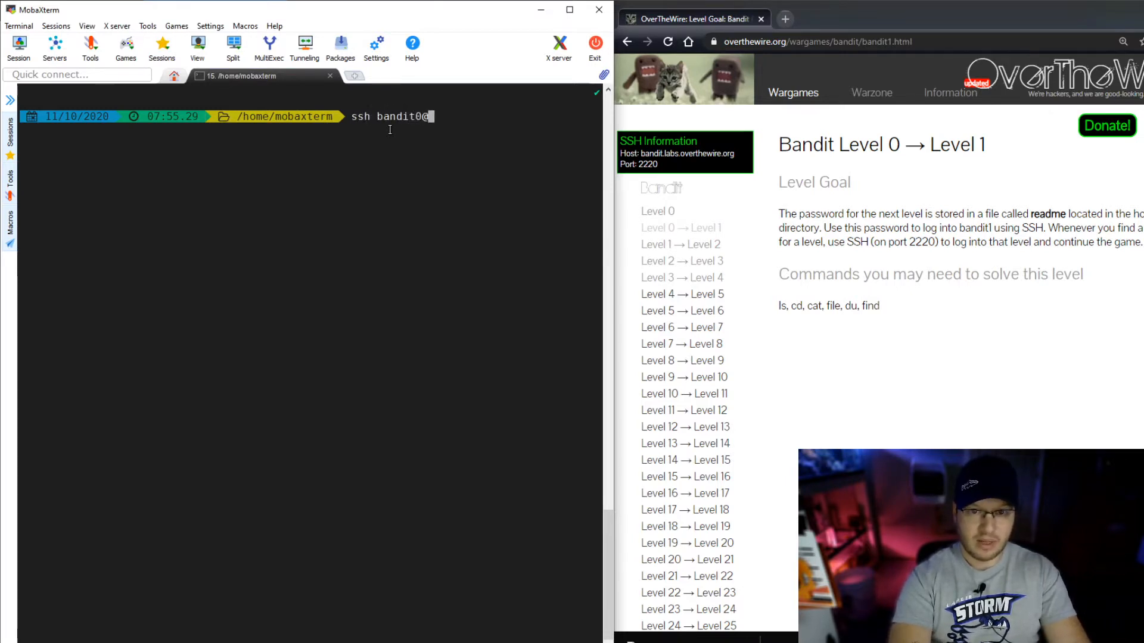
pyautogui.click(625, 42)
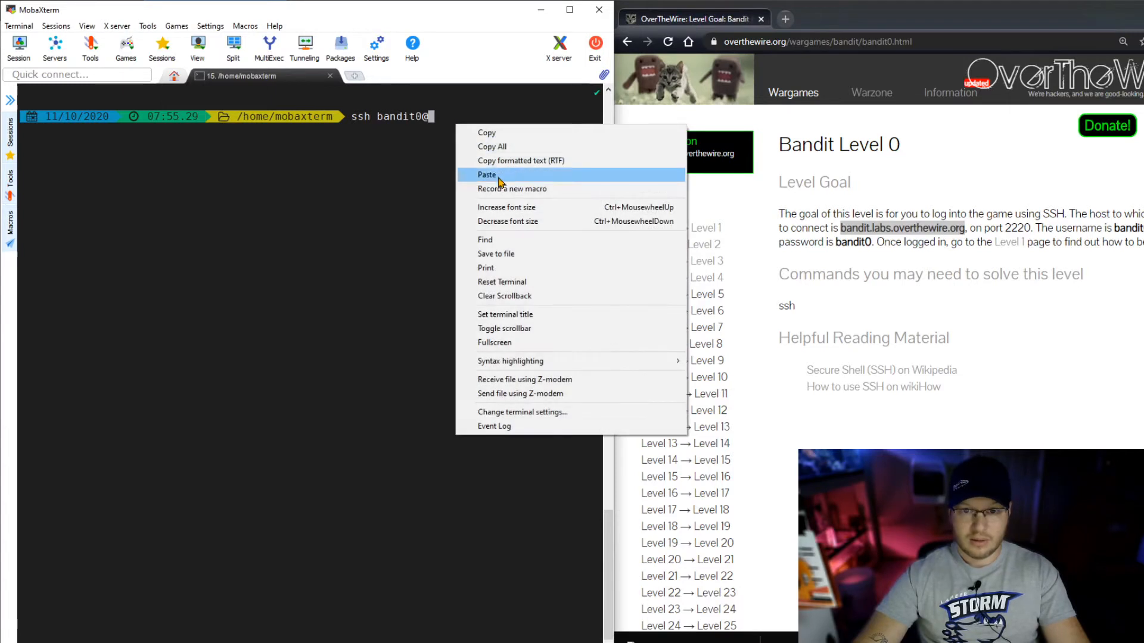
pyautogui.click(487, 174)
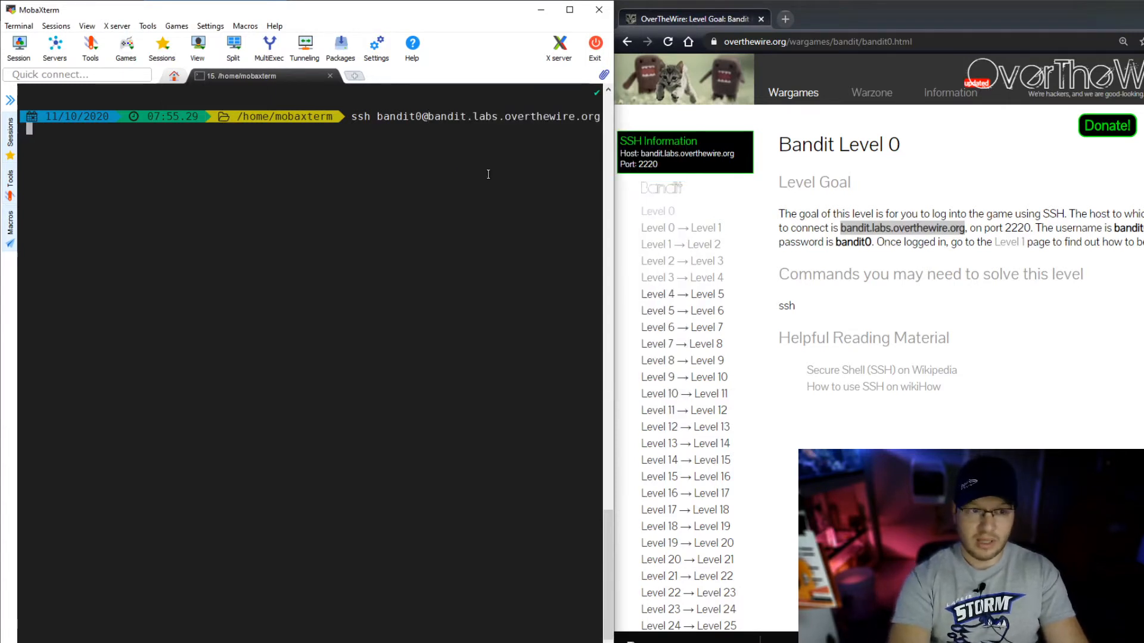
pyautogui.write('-p')
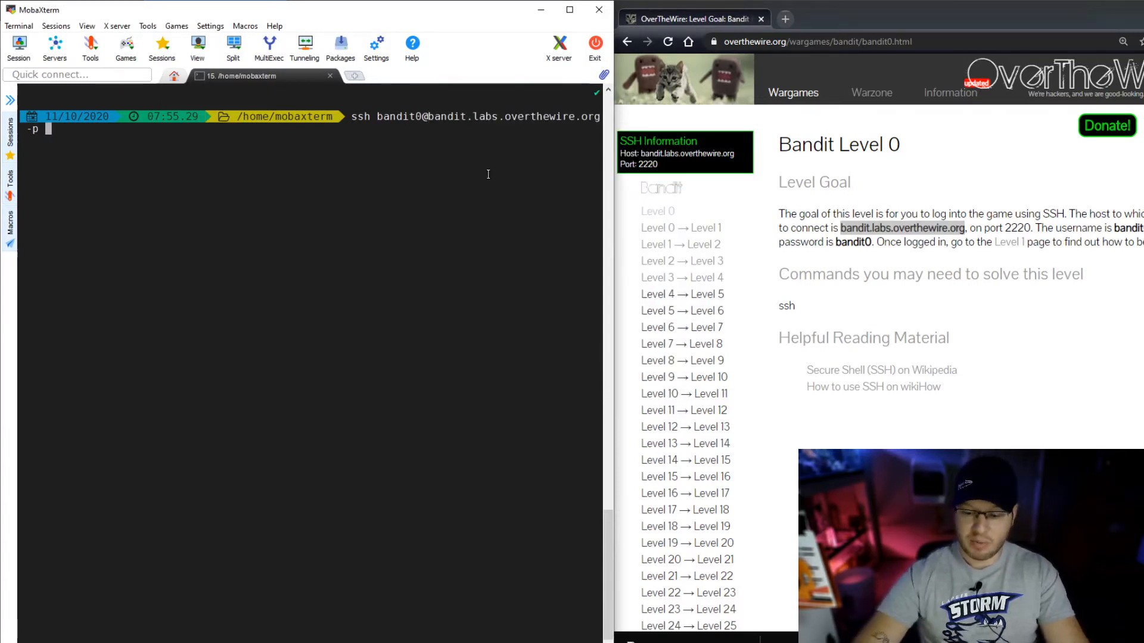
pyautogui.write('2220')
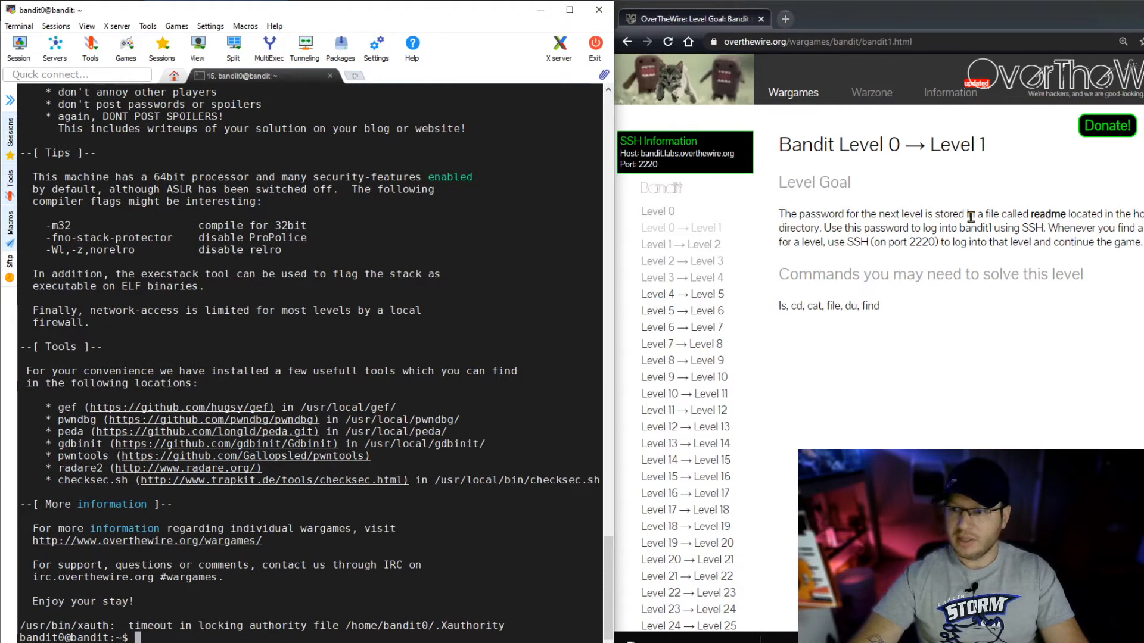
# Note 'readme' from the goal, then run pwd and ls in the bandit0 shell.
pyautogui.doubleClick(1048, 214)
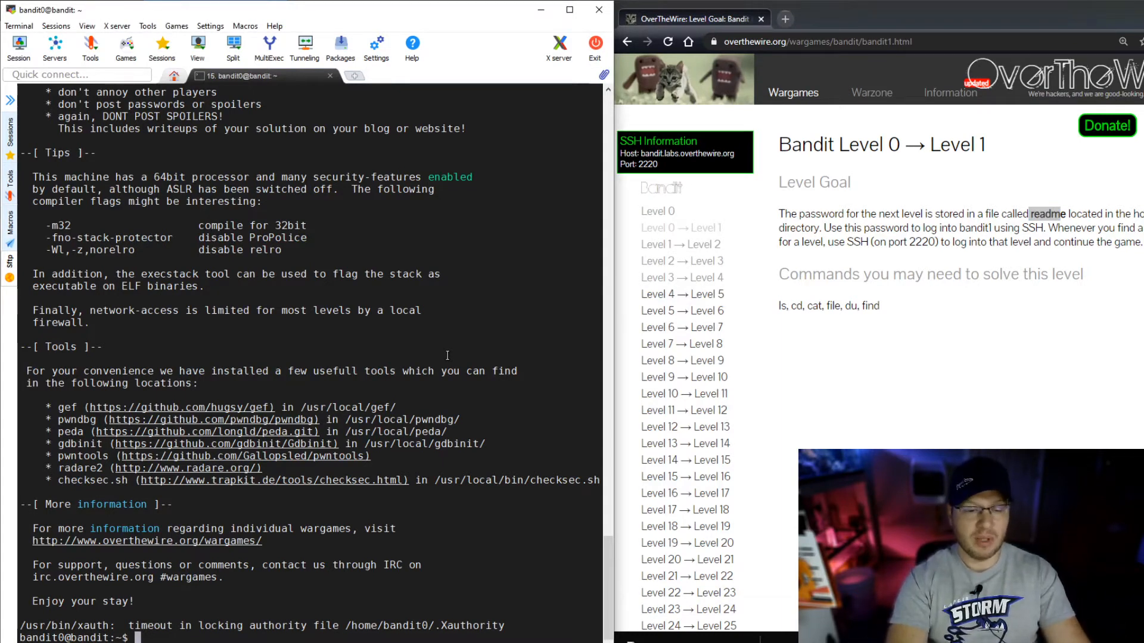
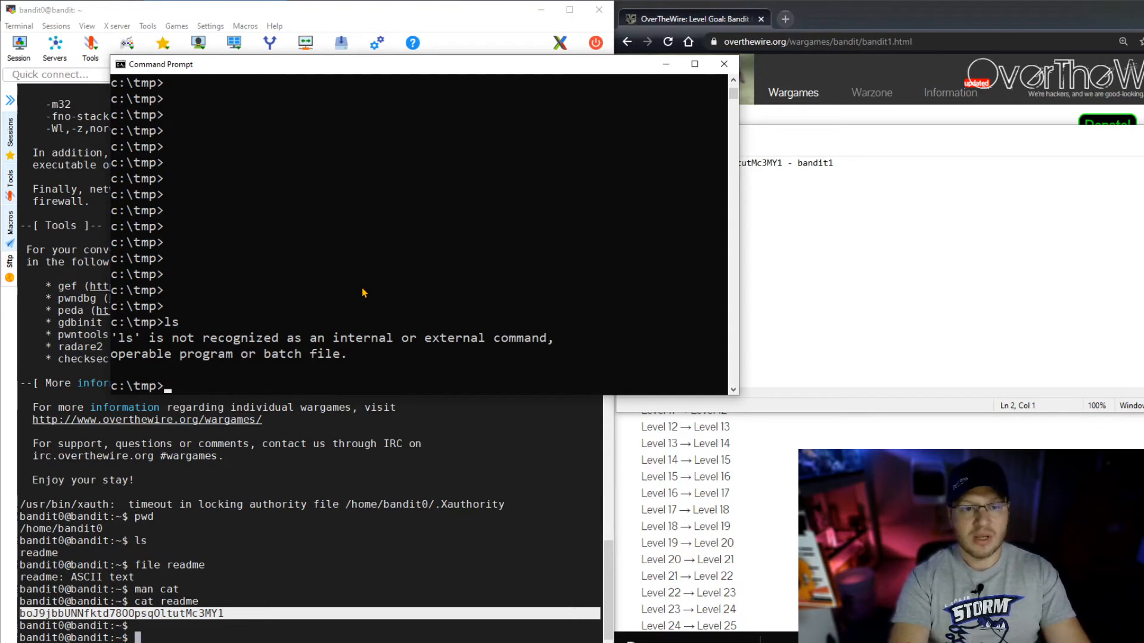
# List c:\tmp with dir, try cat, then print example.txt with type.
pyautogui.write('dir')
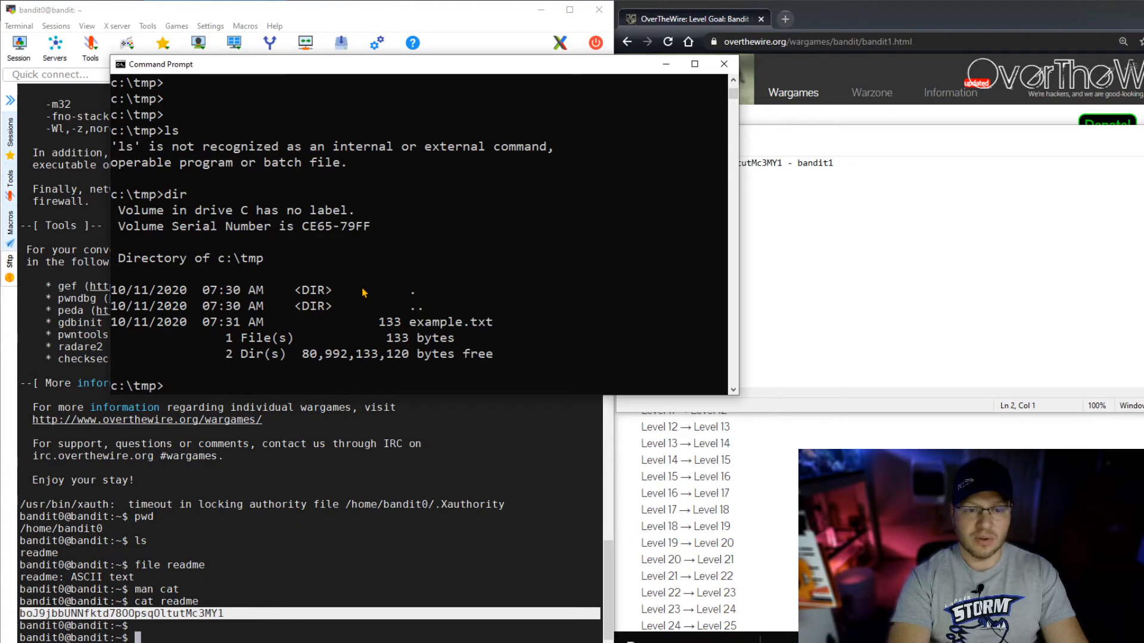
pyautogui.write('cat example.txt')
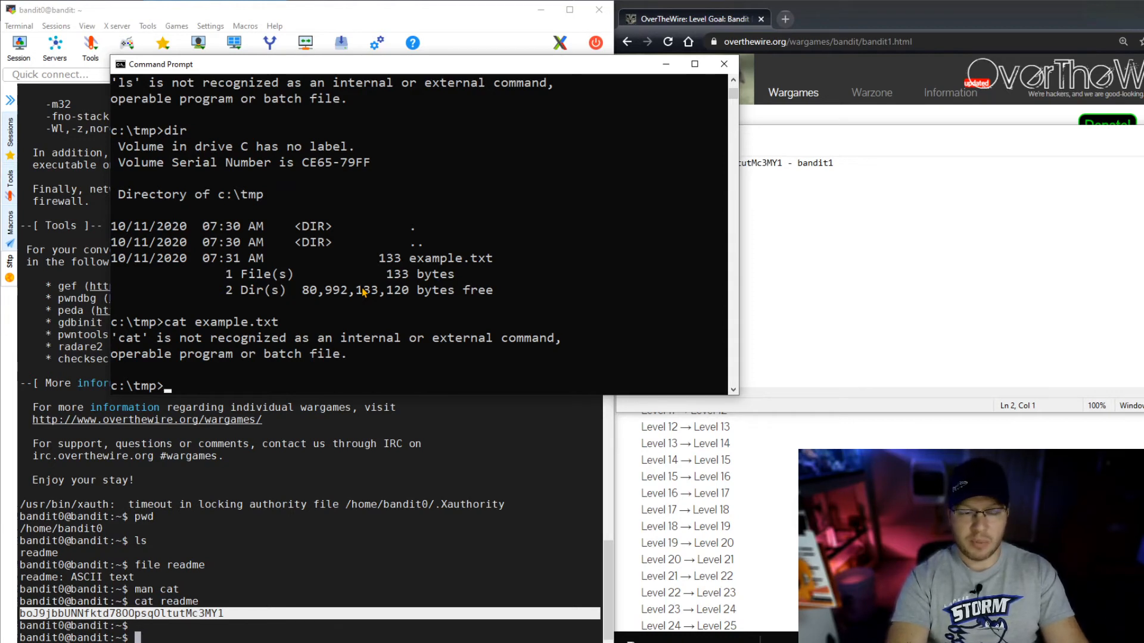
pyautogui.write('type e')
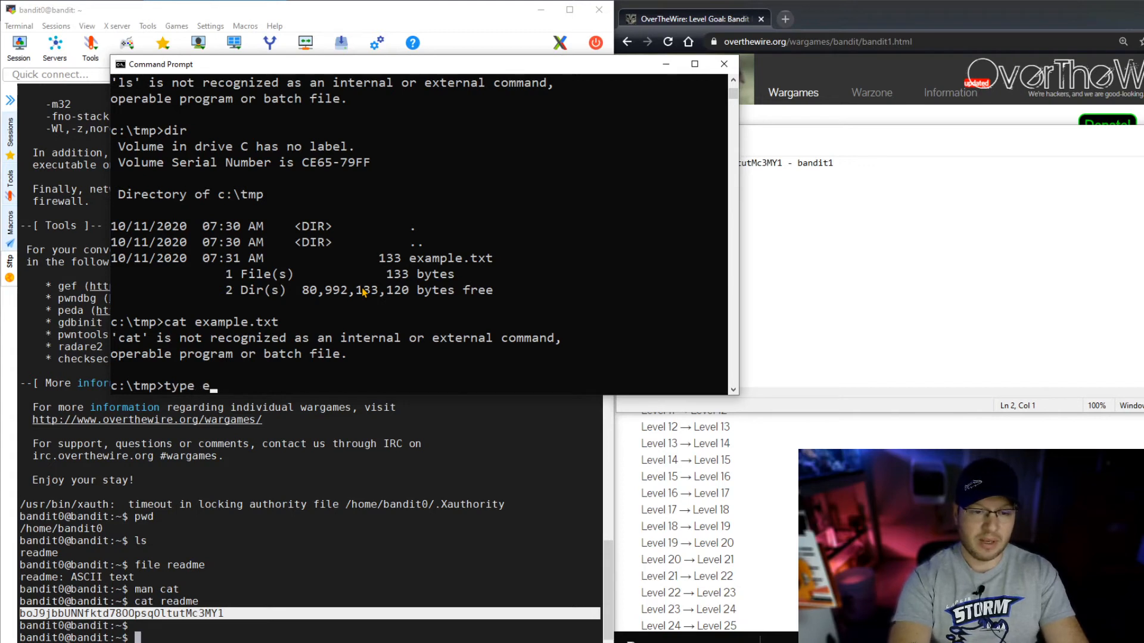
pyautogui.write('xample.txt')
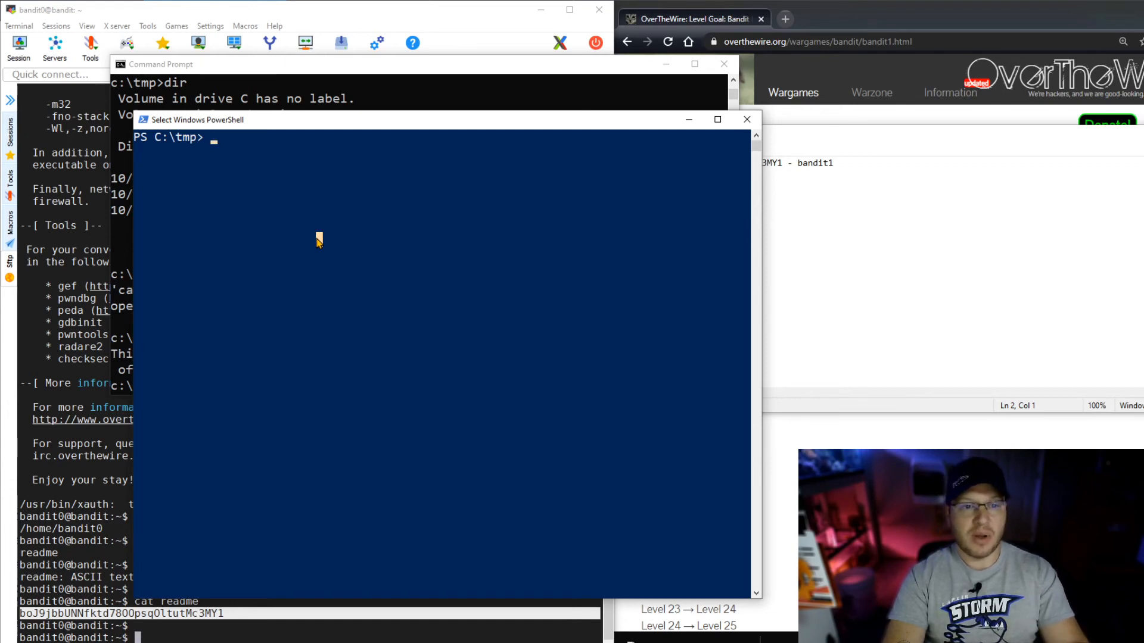
# Run ls and cat .\example.txt, then enter Get-Content .\example.txt.
pyautogui.write('ls')
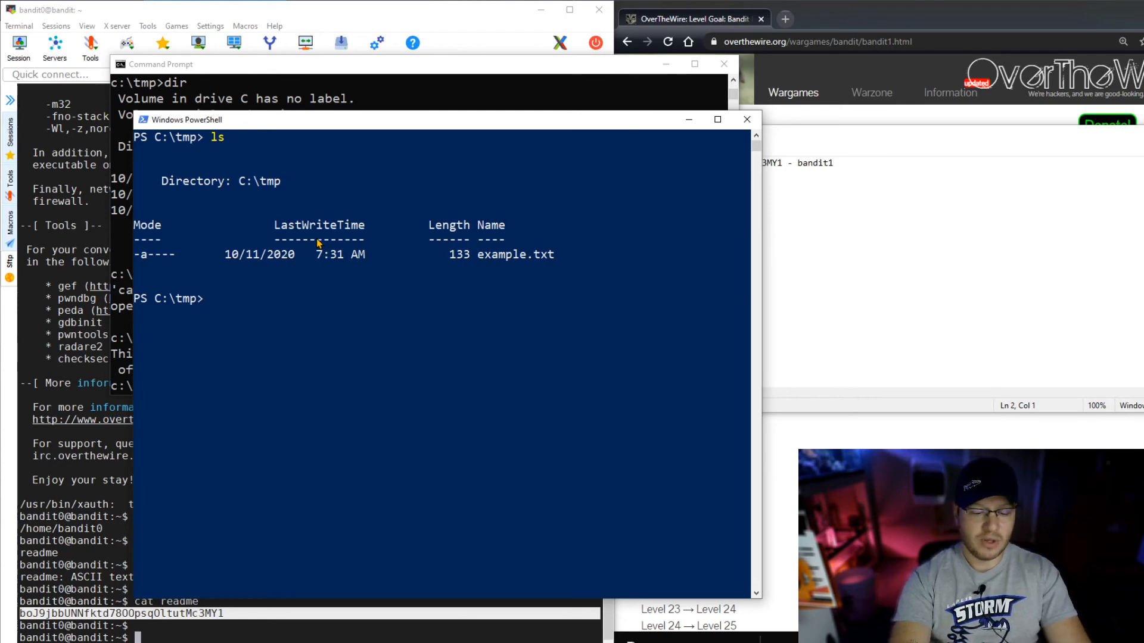
pyautogui.write('cat .\\example.txt')
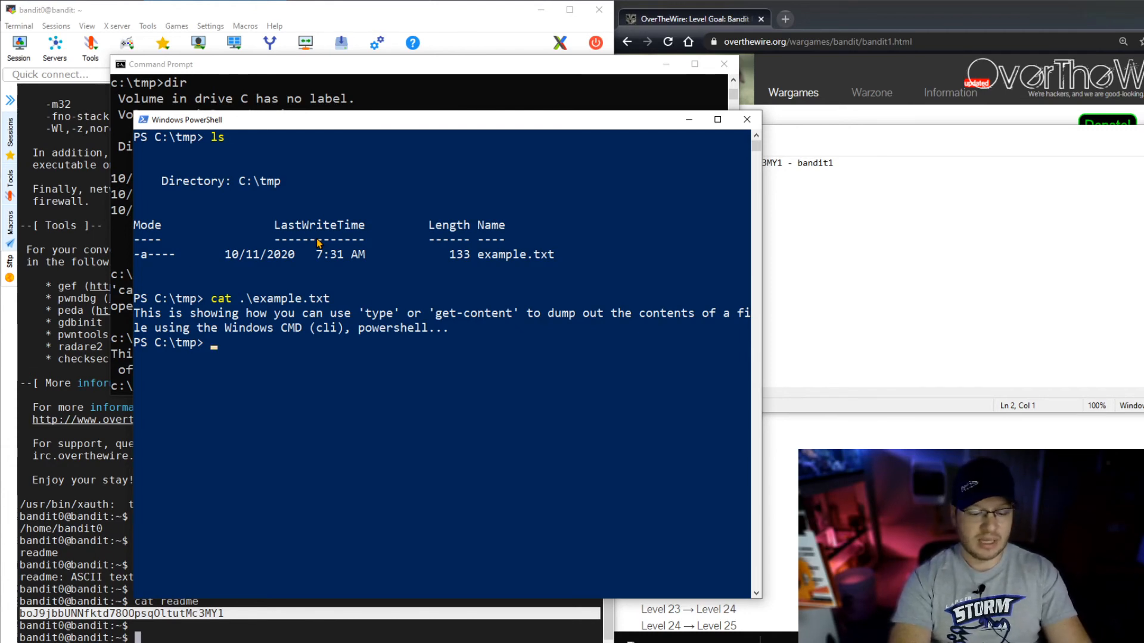
pyautogui.write('get-con')
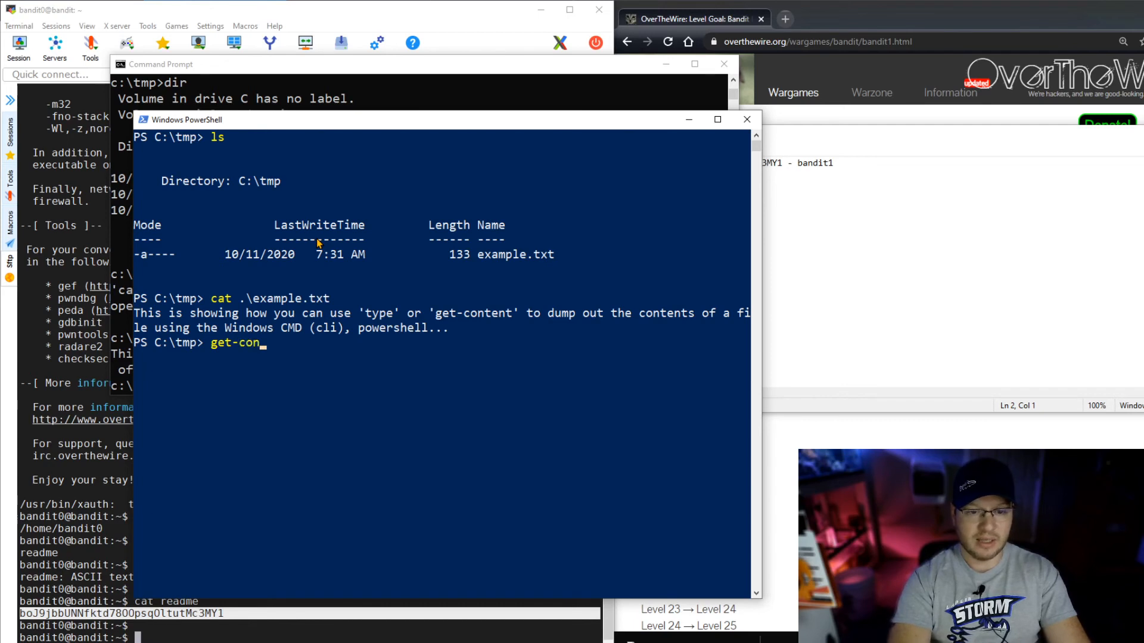
pyautogui.press('Tab')
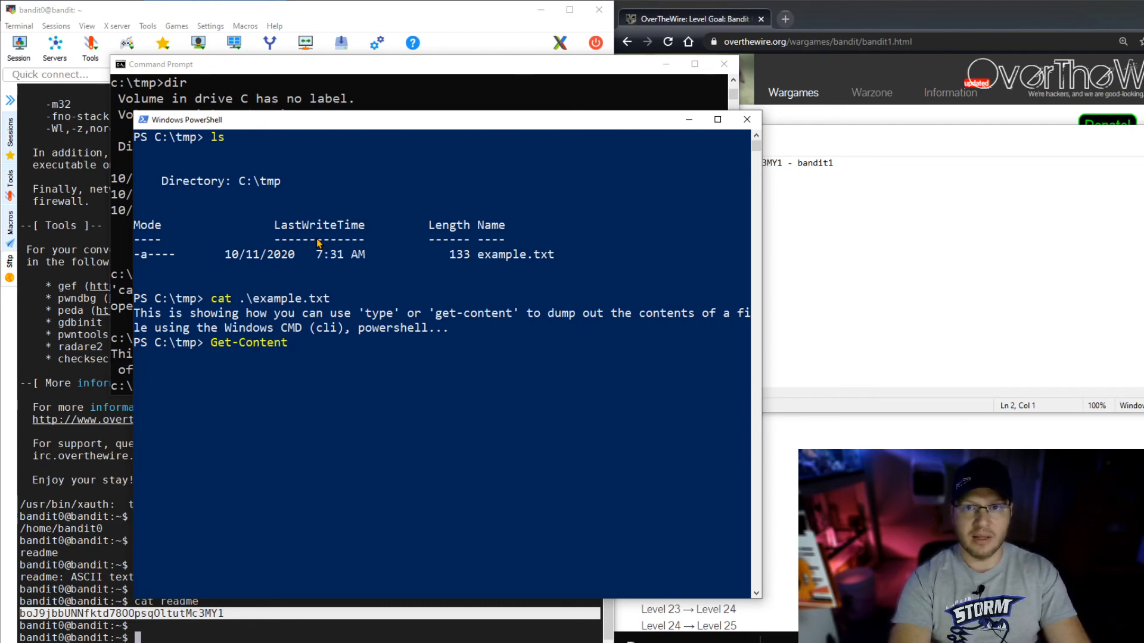
pyautogui.write('.\\example.txt')
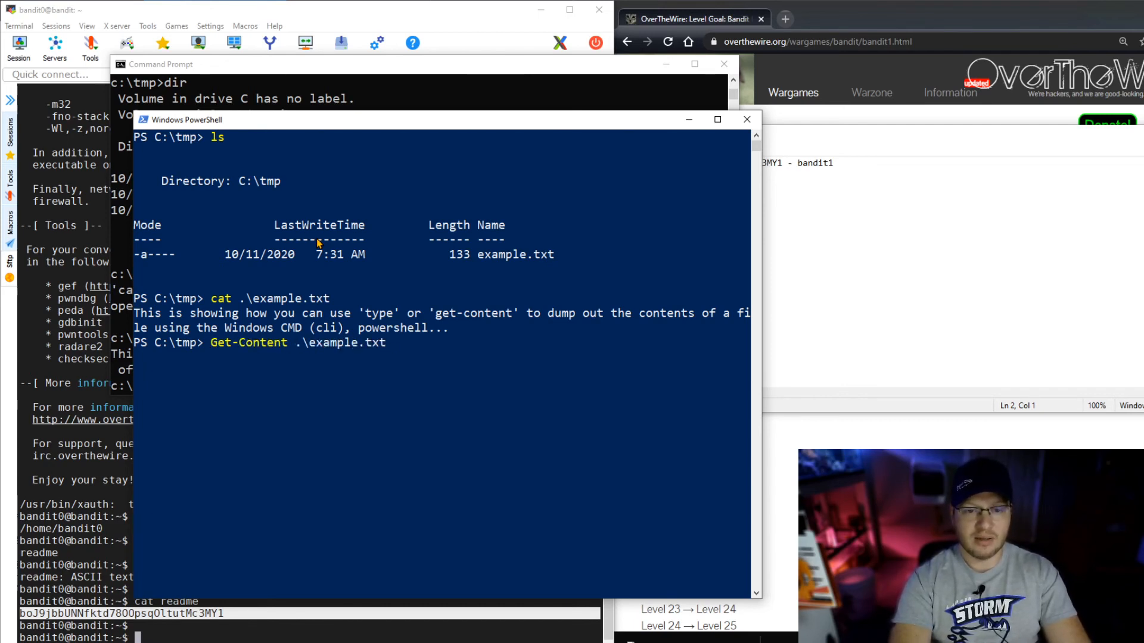